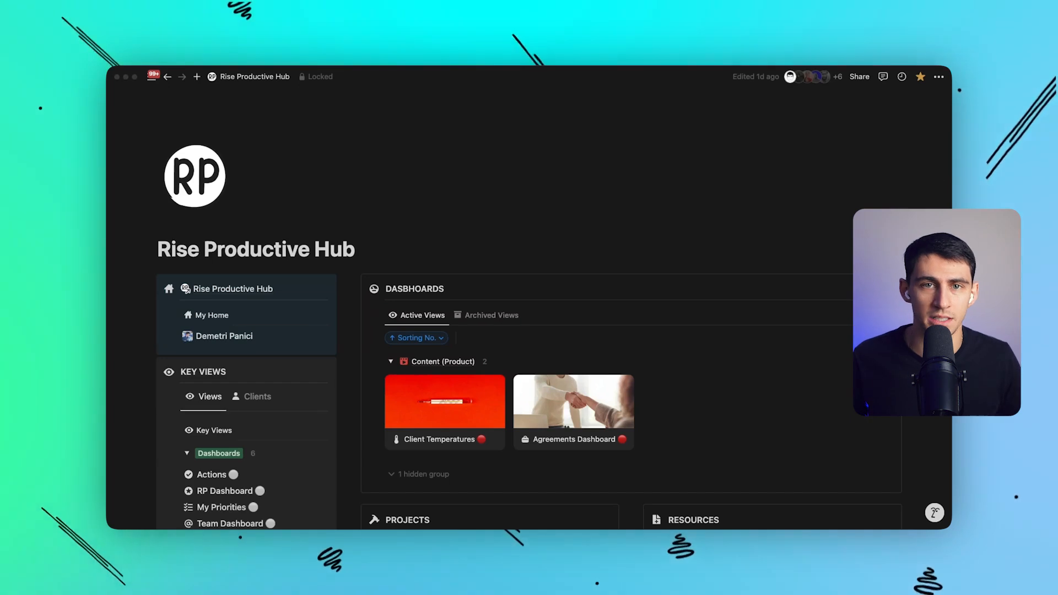
mouse_move(613, 233)
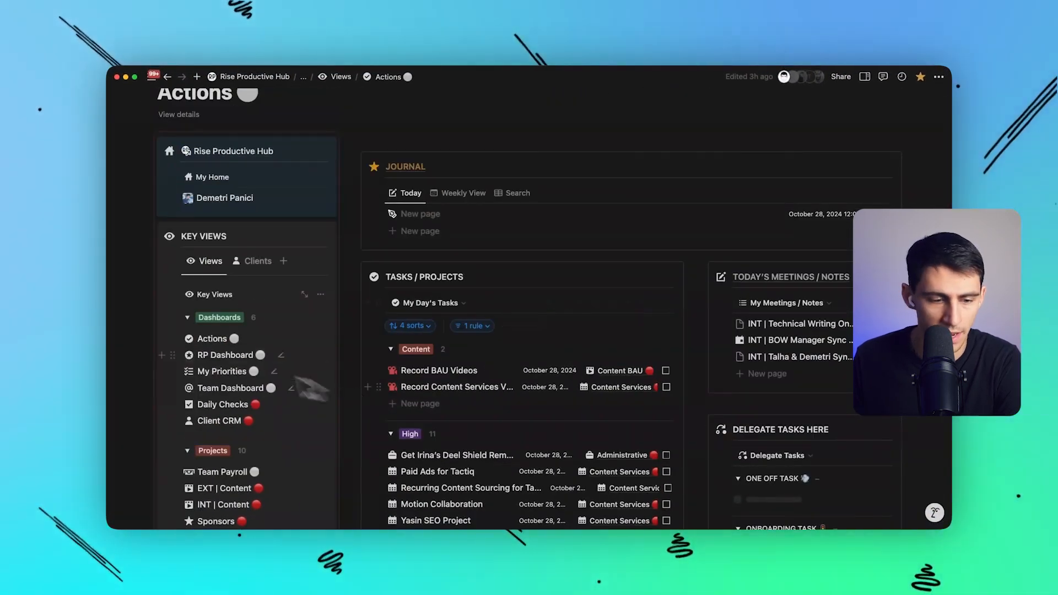
- Open the RP Dashboard, view its Content Tasks (by Person) tab, then open the personal hub page
click(218, 355)
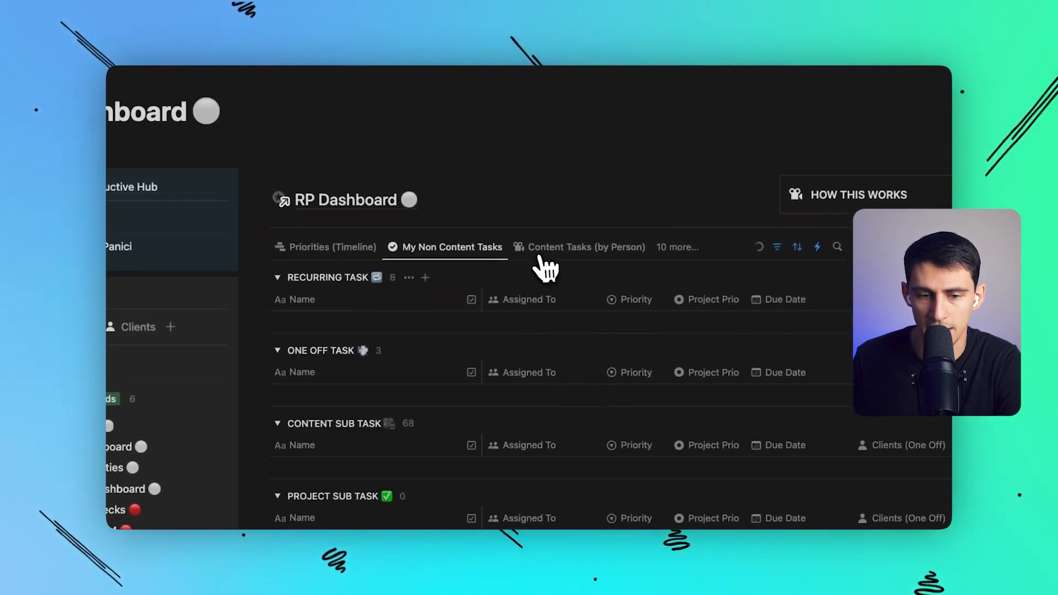
click(586, 246)
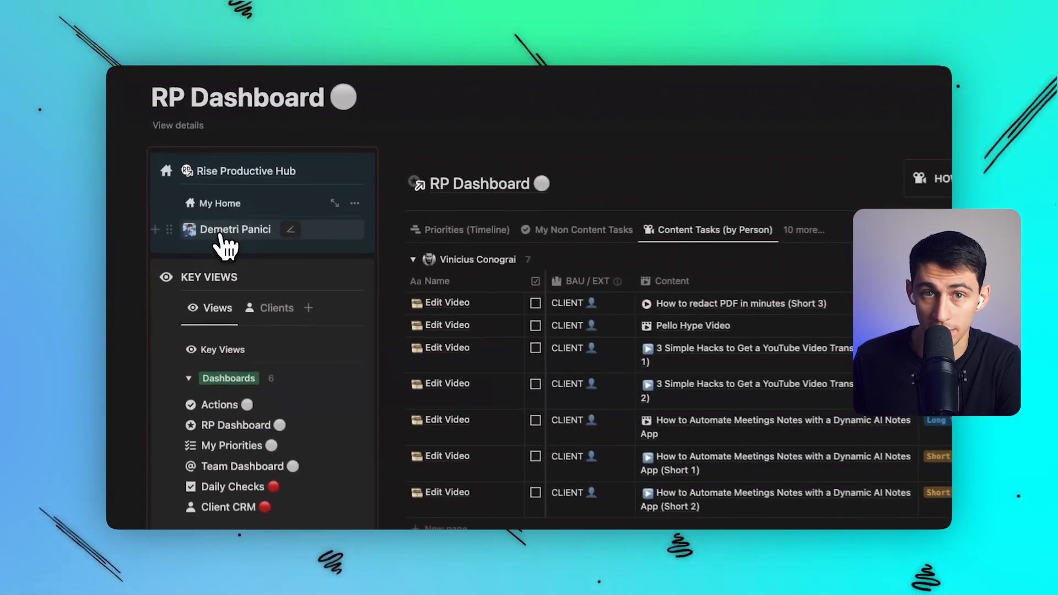
click(234, 230)
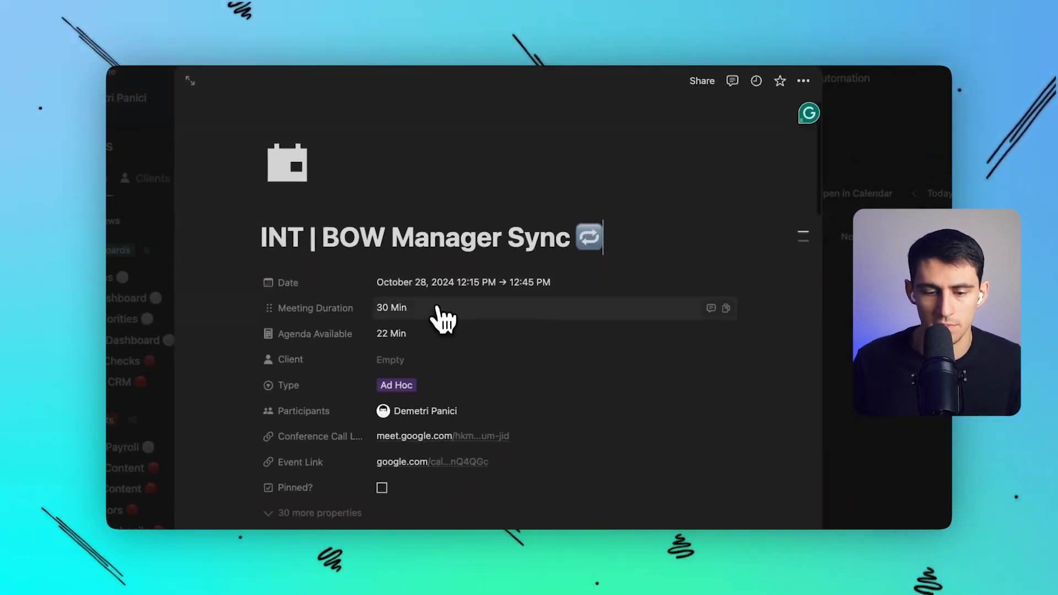
- Join the INT | BOW Manager Sync video call from its meeting page
click(414, 436)
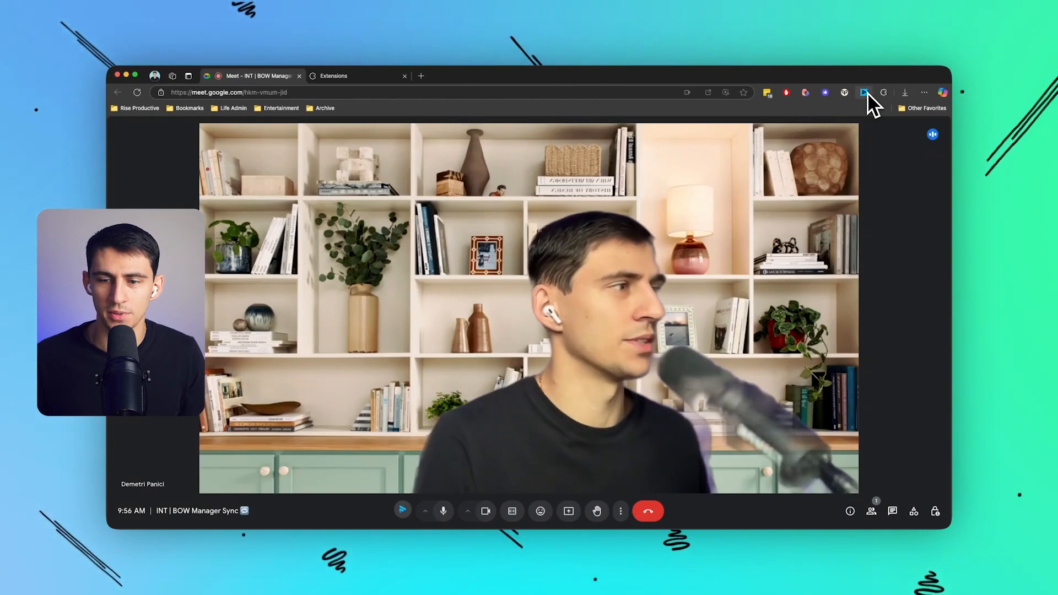
mouse_move(549, 349)
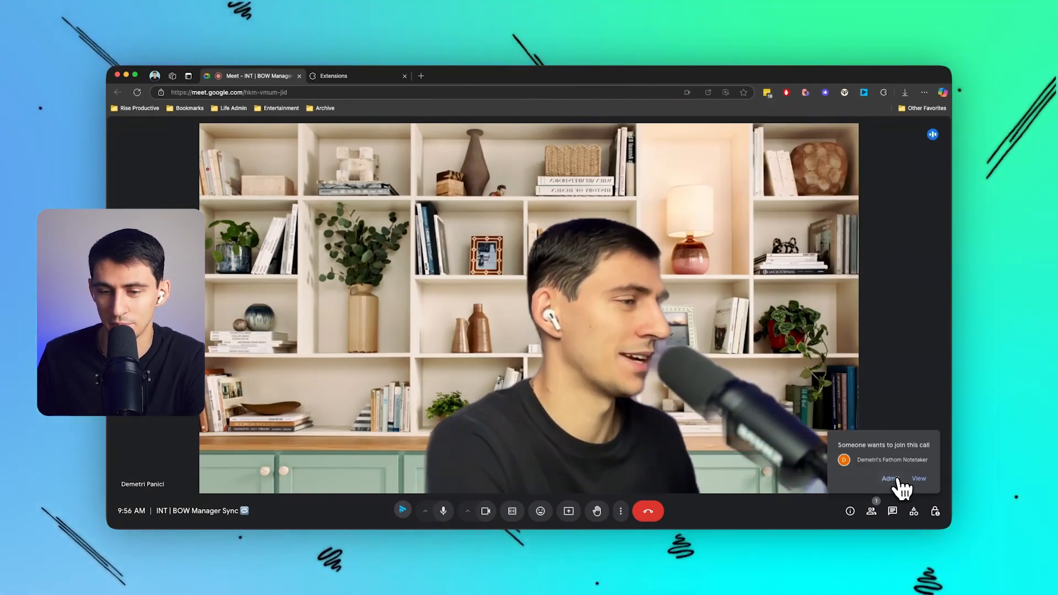
- Admit the Fathom notetaker and choose Skip & Start Recording Now
click(889, 478)
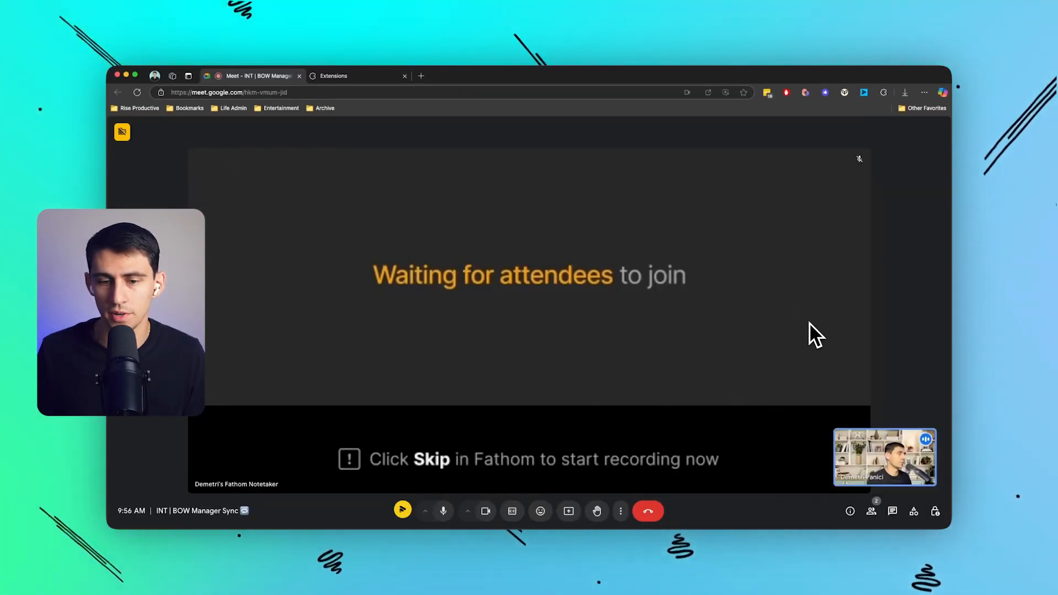
click(122, 131)
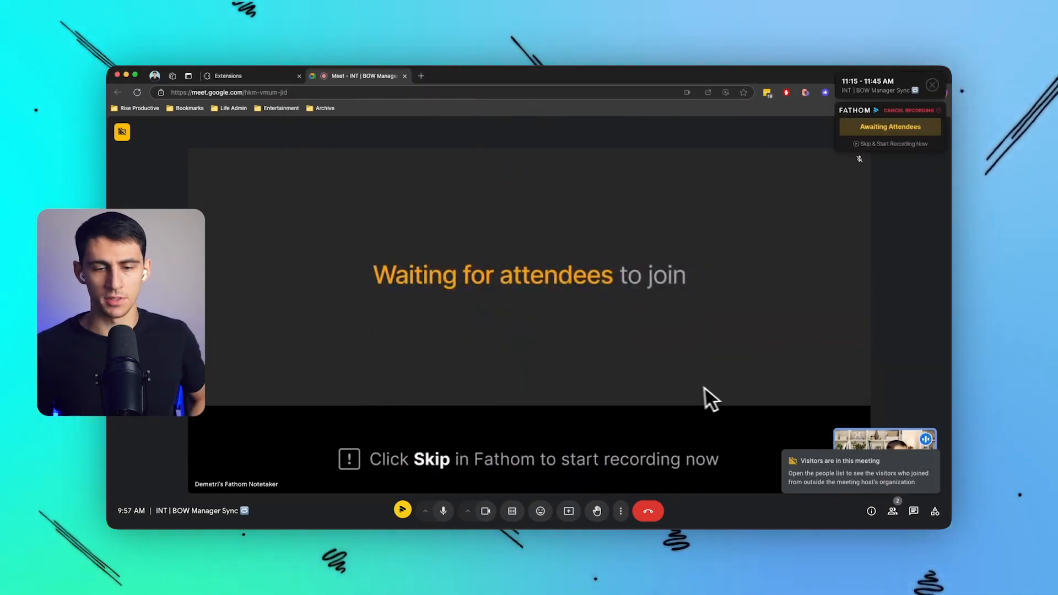
click(889, 144)
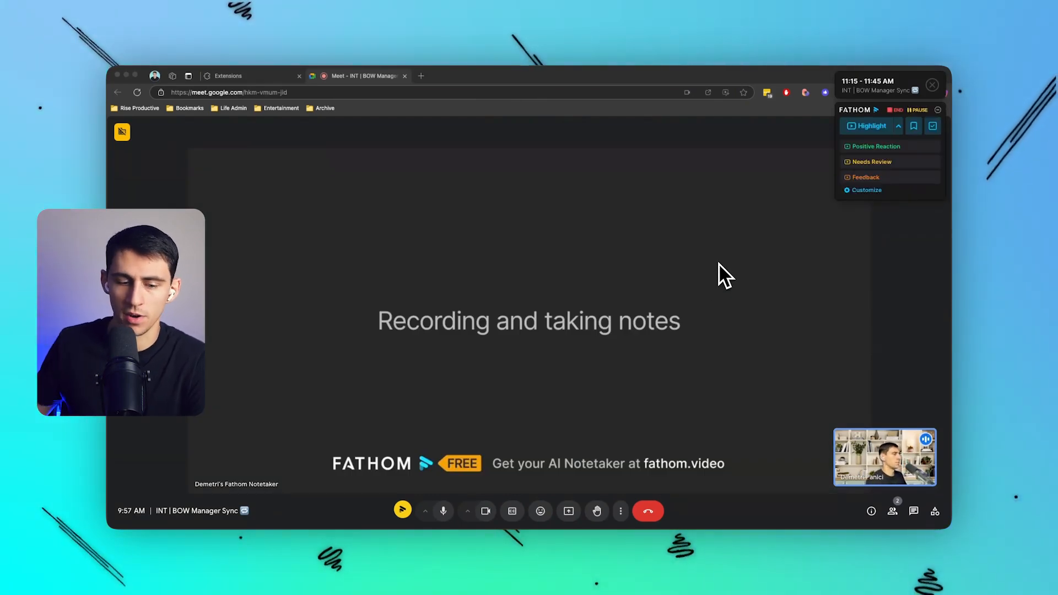
mouse_move(795, 176)
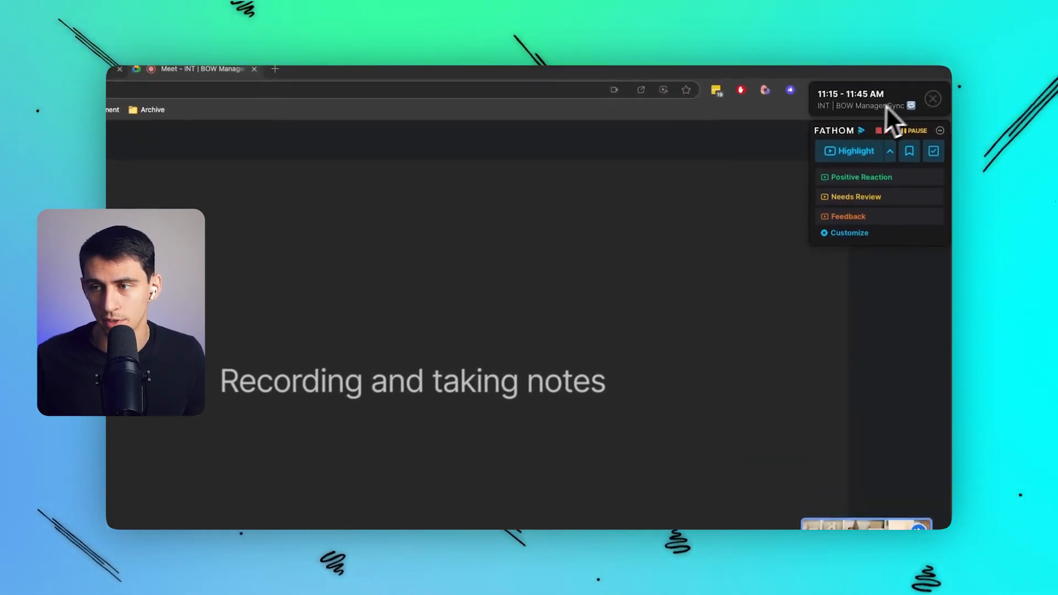
- Capture a highlight titled 'How Fathom works' and bookmark the current call moment
click(917, 130)
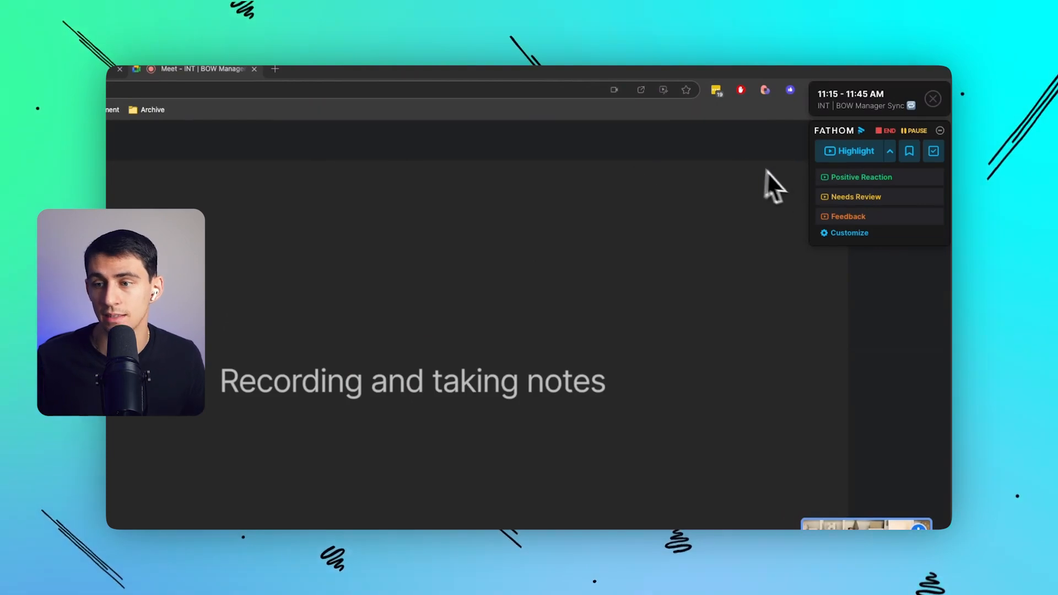
mouse_move(873, 157)
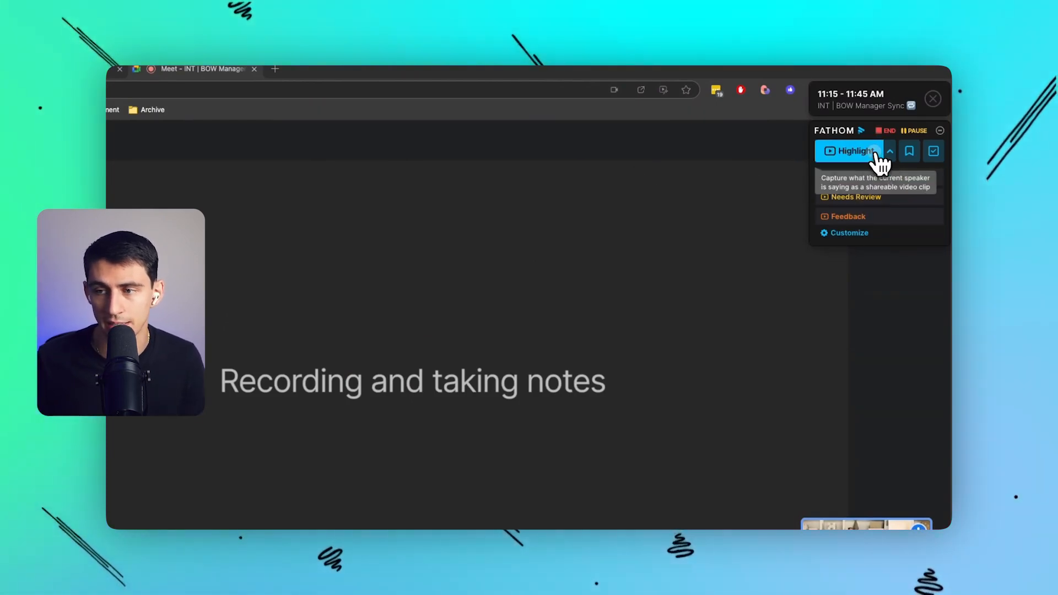
click(849, 151)
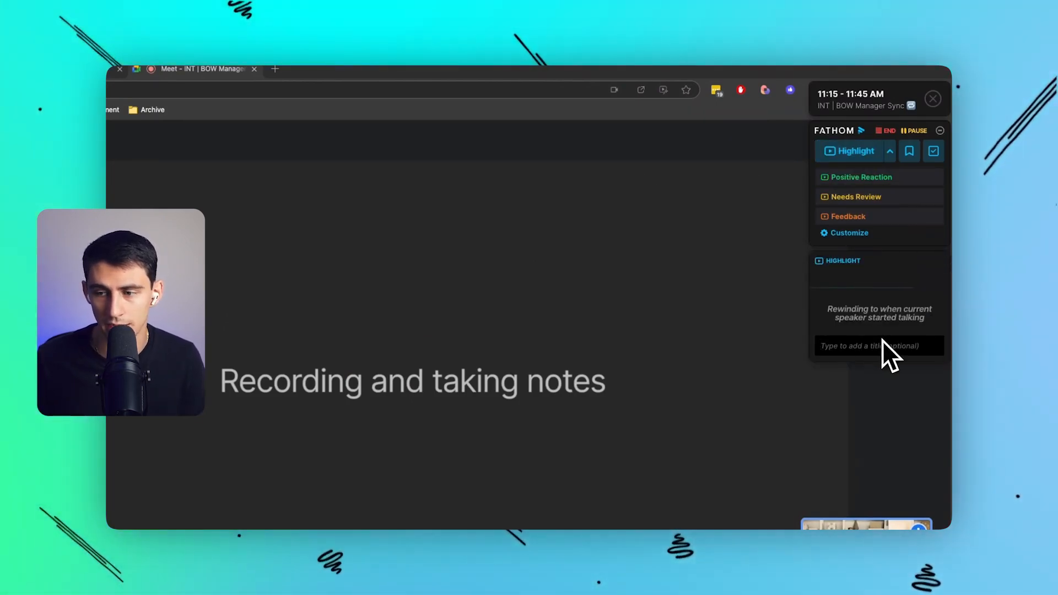
click(848, 151)
text(How Fathom works)
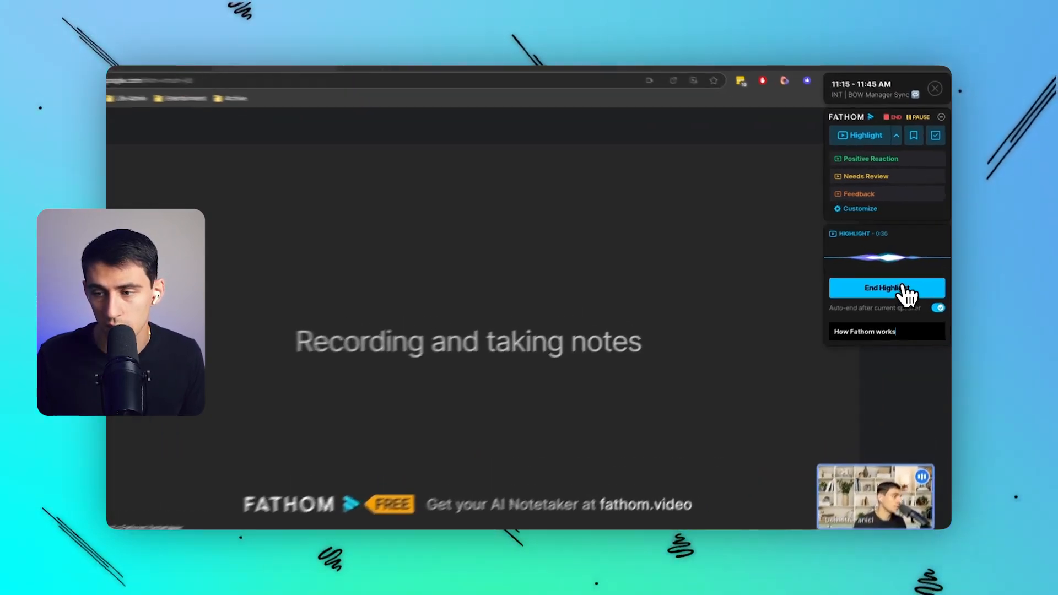
click(886, 288)
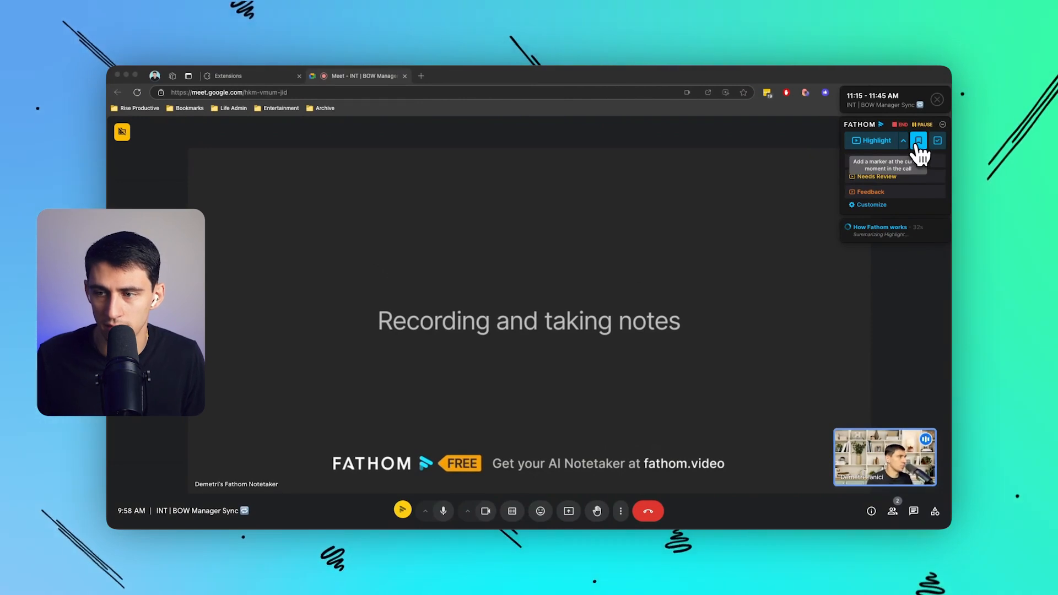
click(937, 140)
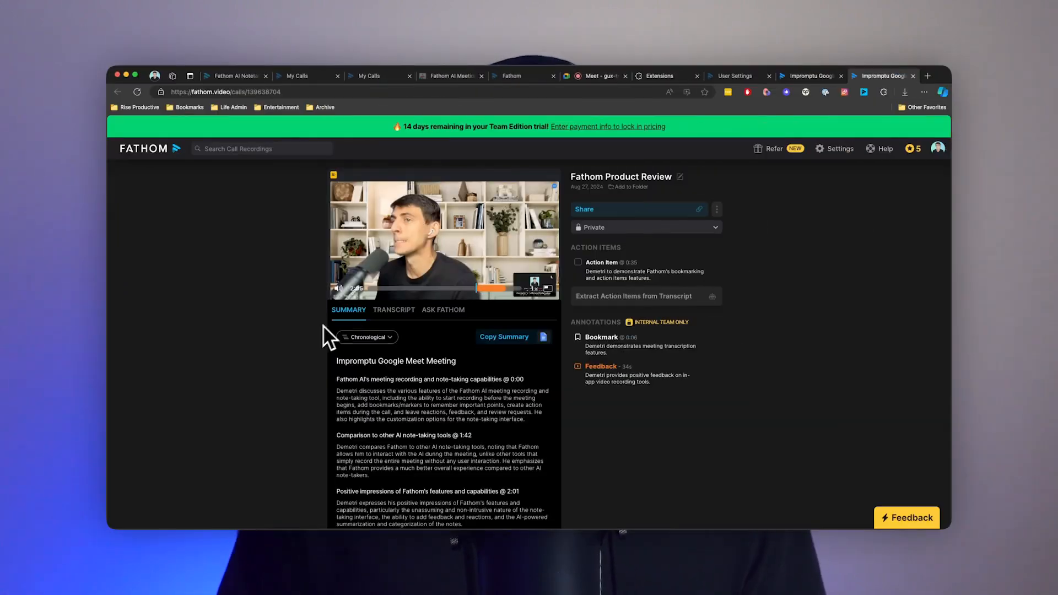
- Open the Fathom Product Review call recap on its Summary tab
click(366, 336)
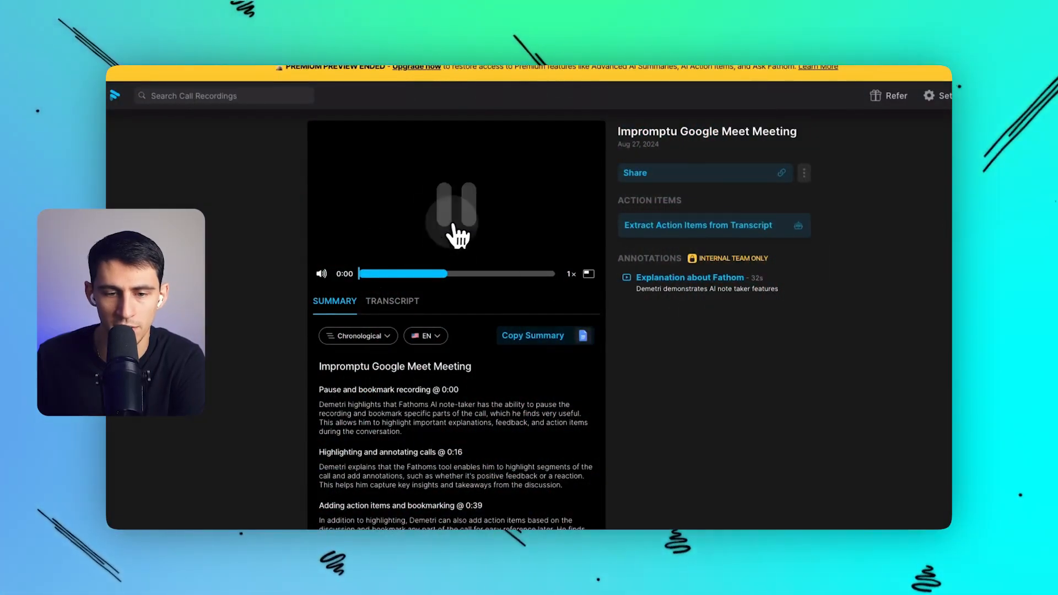
- Play the call recording and bring up the Copy Summary menu and transcript
click(583, 336)
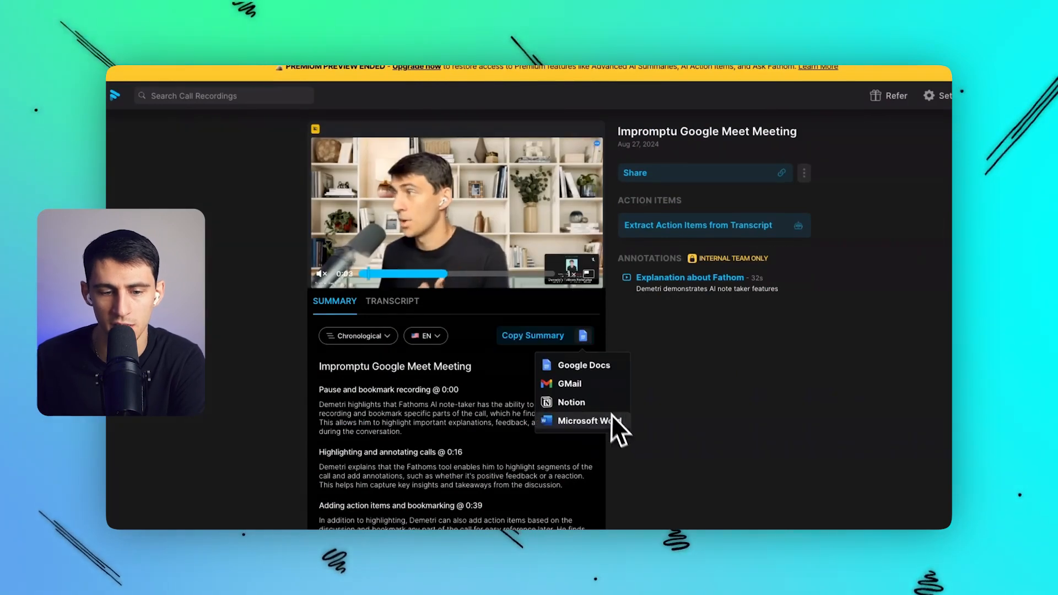
click(391, 301)
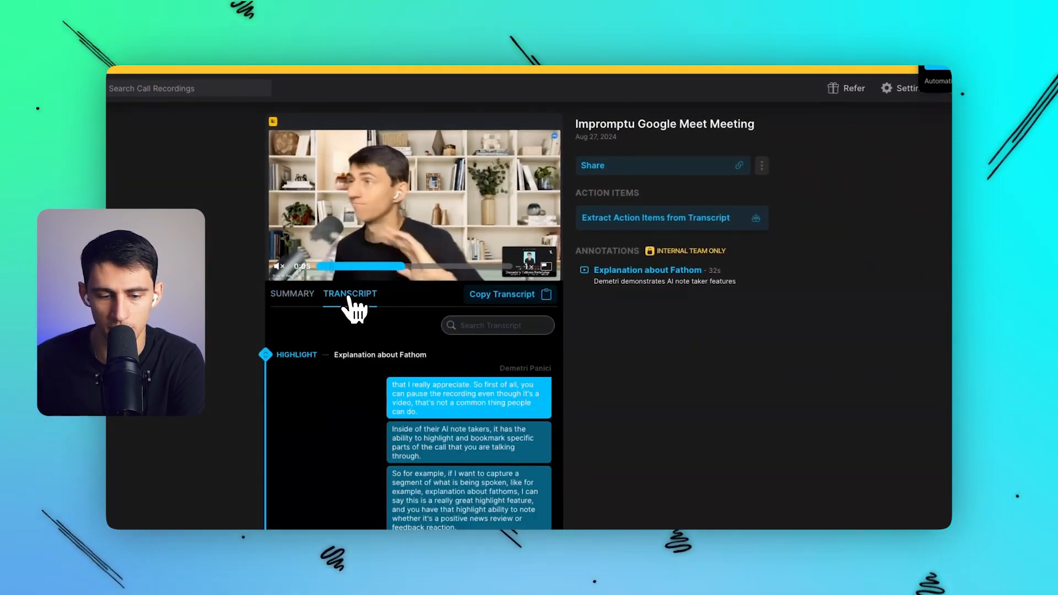
click(301, 279)
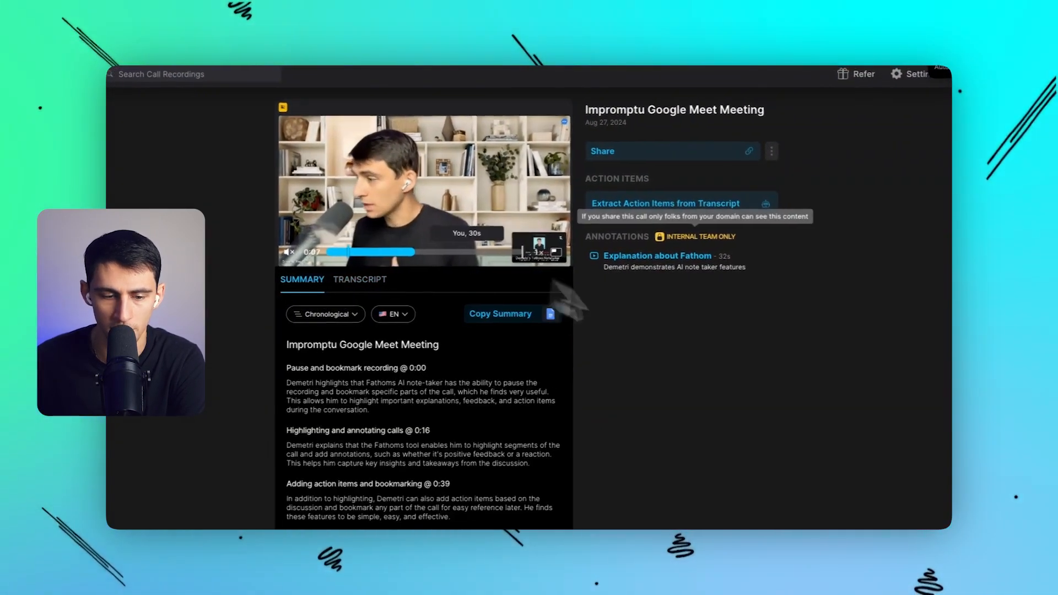
- Search the transcript for 'really simple', jump to that passage, and return to Summary
click(359, 280)
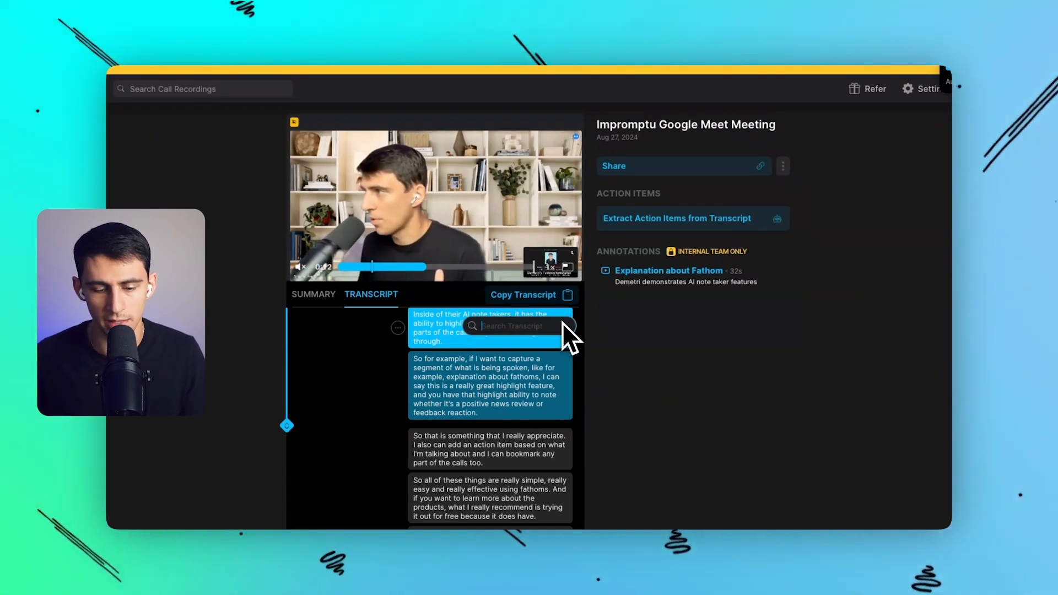
text(really simple)
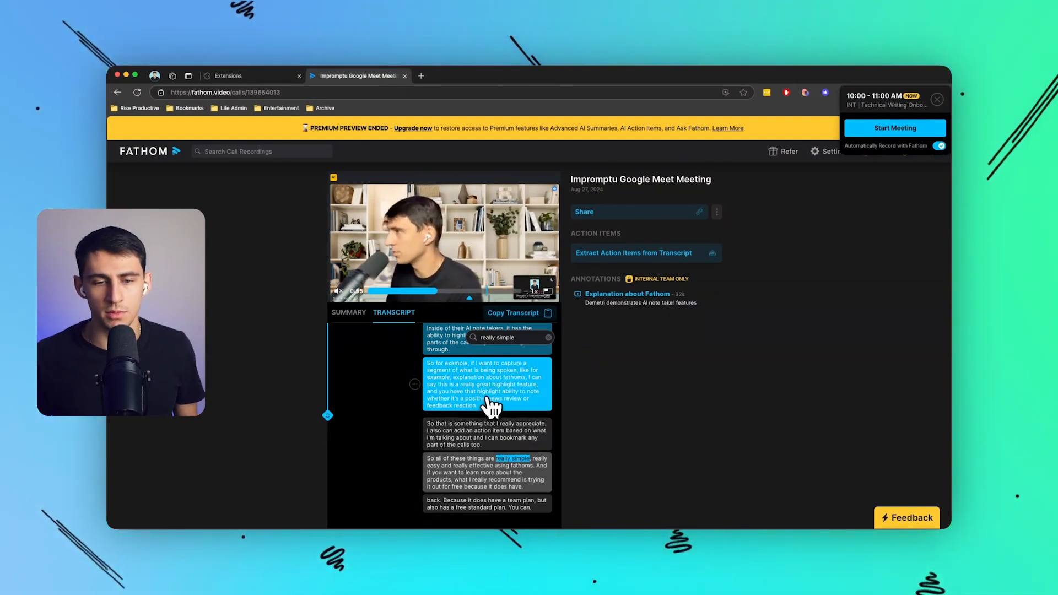
click(348, 312)
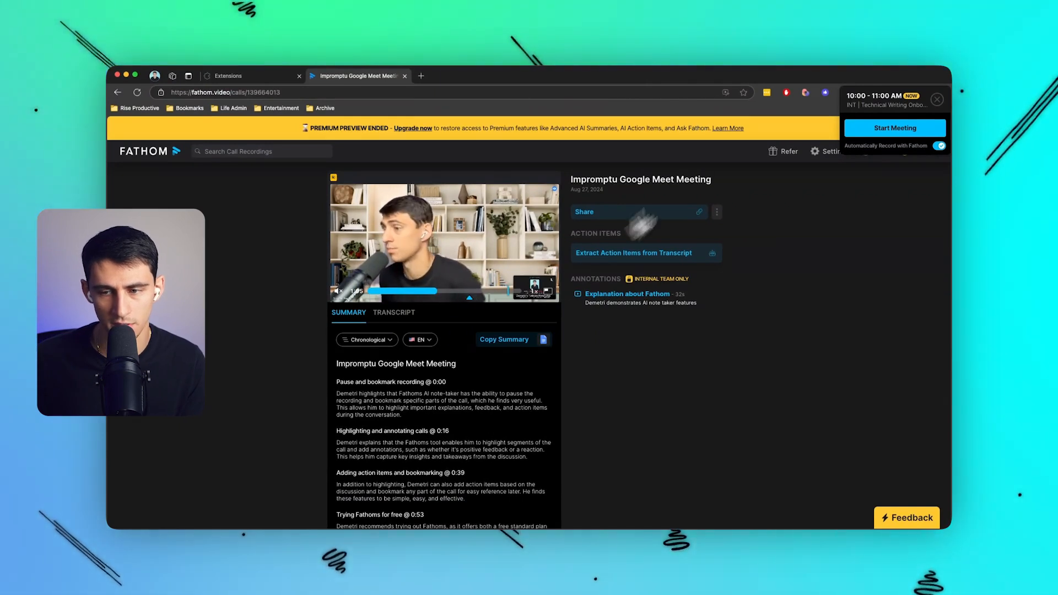
click(584, 211)
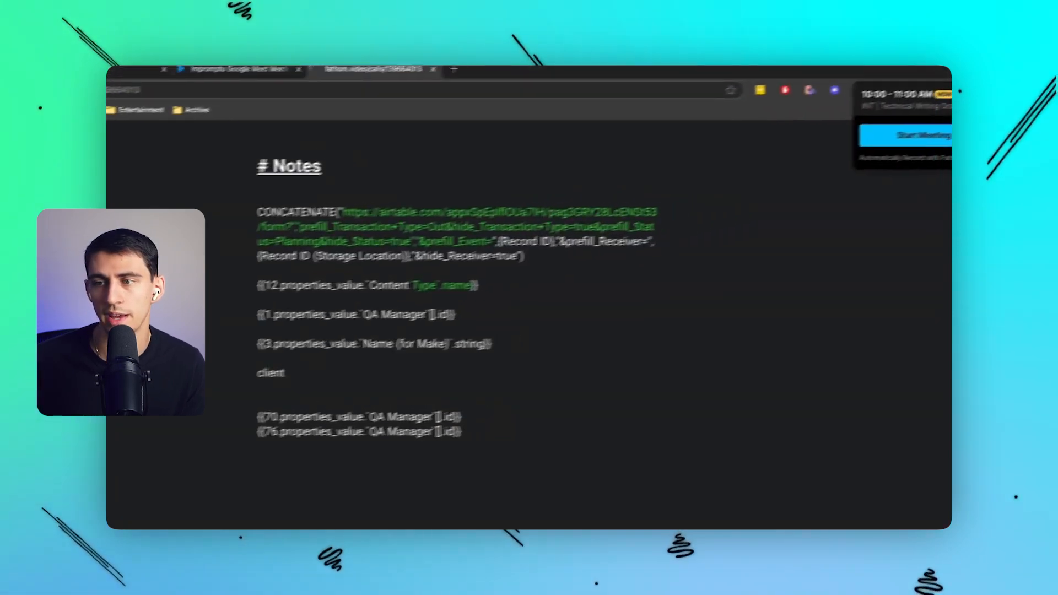
click(374, 69)
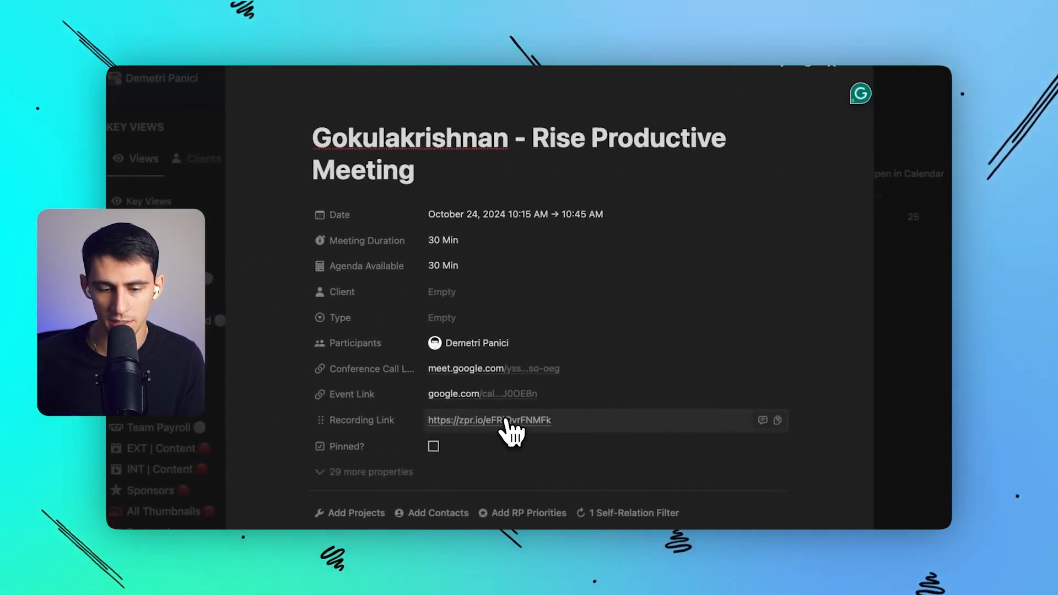
- Follow the Recording Link URL on the past Rise Productive meeting page
click(488, 420)
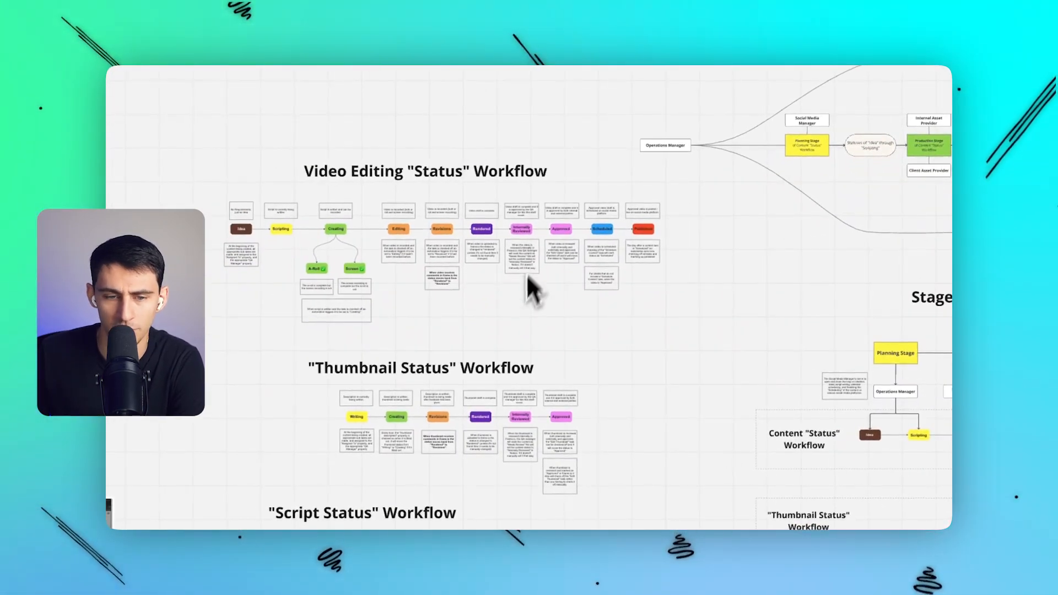
- Pan the whiteboard to the Stages of Content Creation / Managers diagram
drag(529, 290, 496, 129)
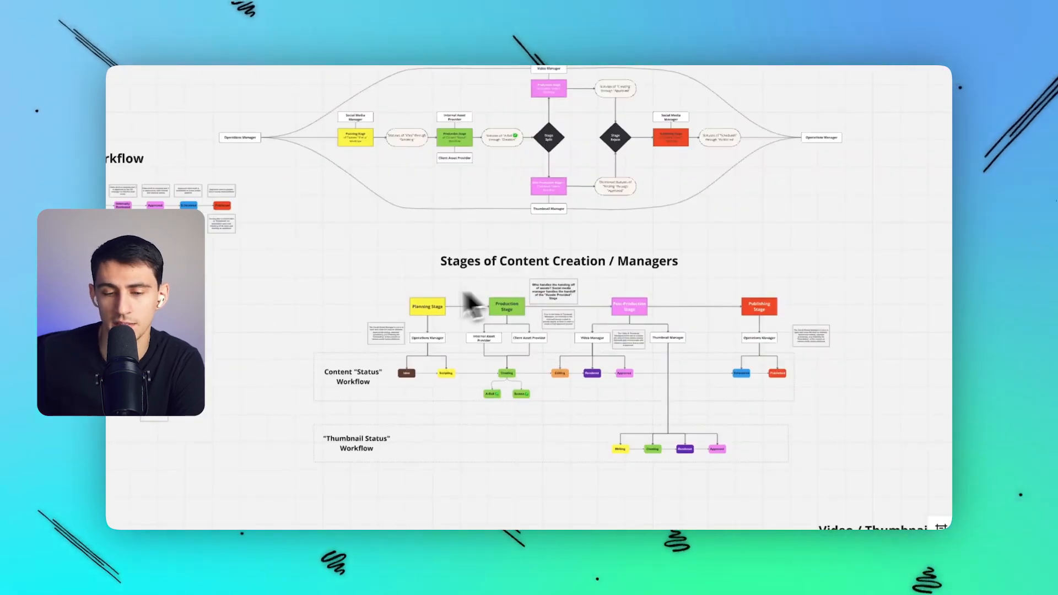
mouse_move(377, 357)
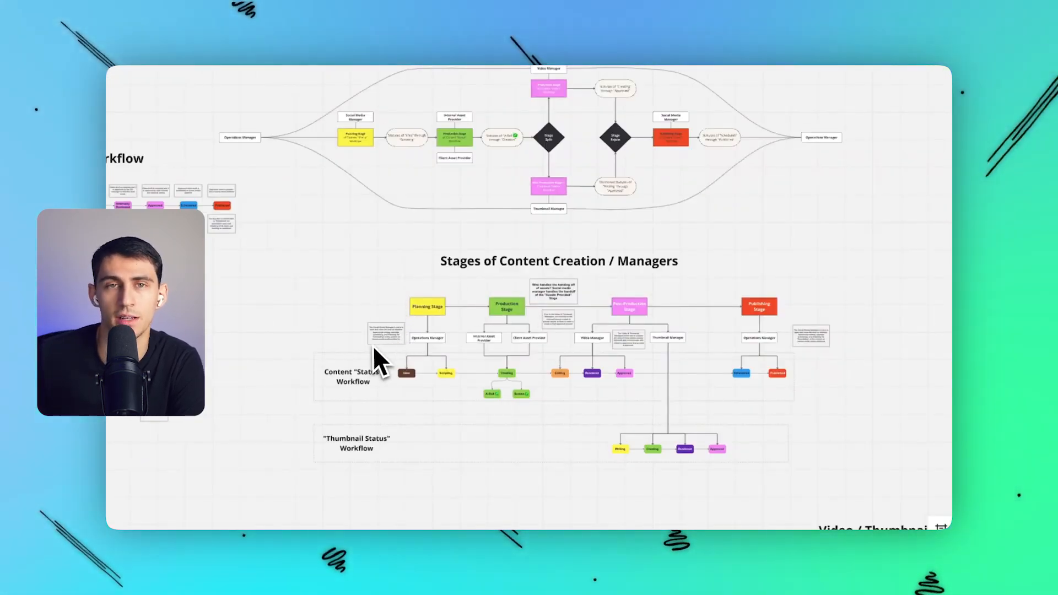
mouse_move(415, 290)
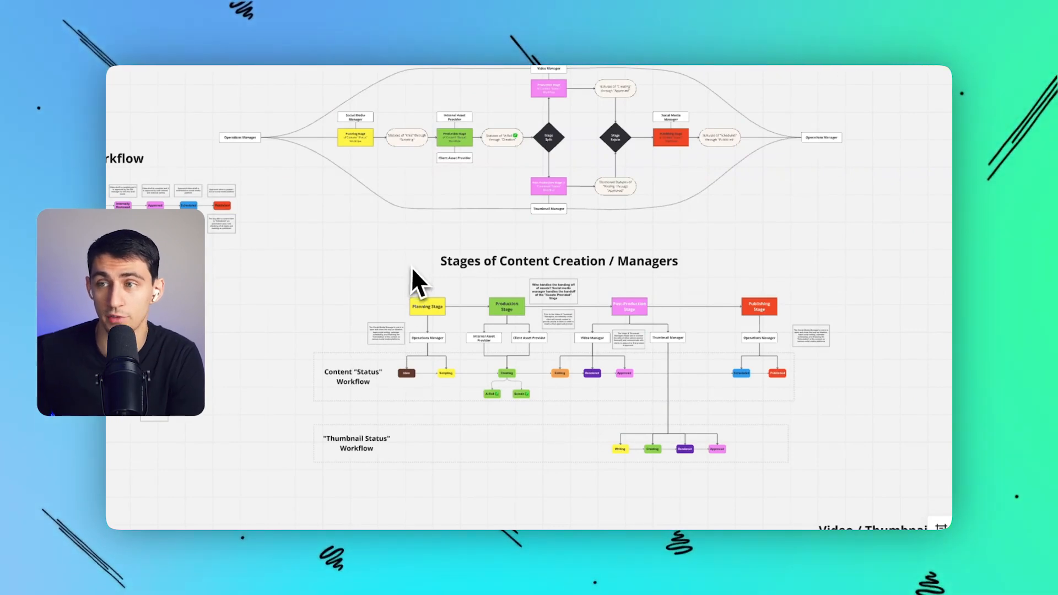